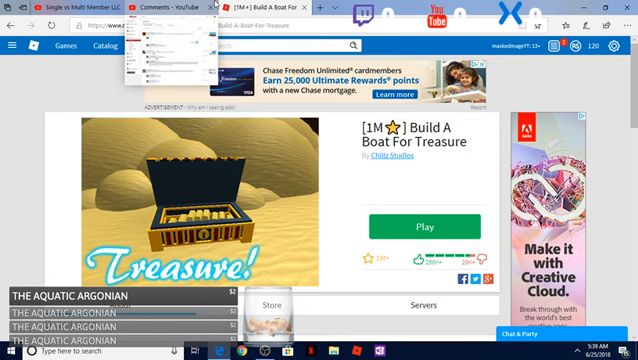
Step: Navigate to the Chillz Studios group page and skim its description and shout
left_click(150, 12)
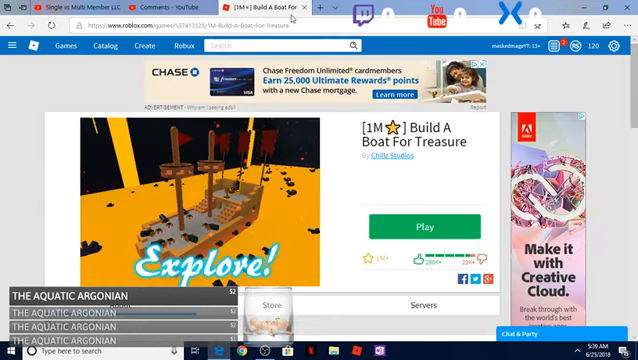
scroll("down", 3)
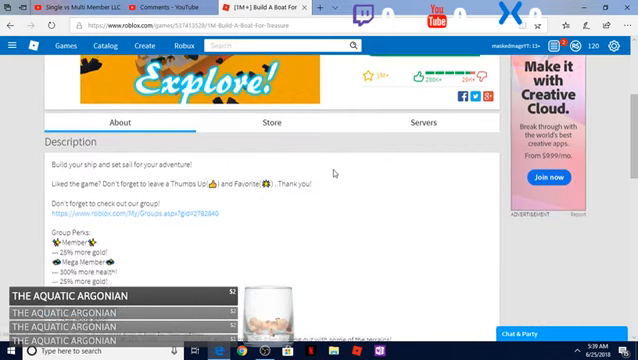
scroll("down", 3)
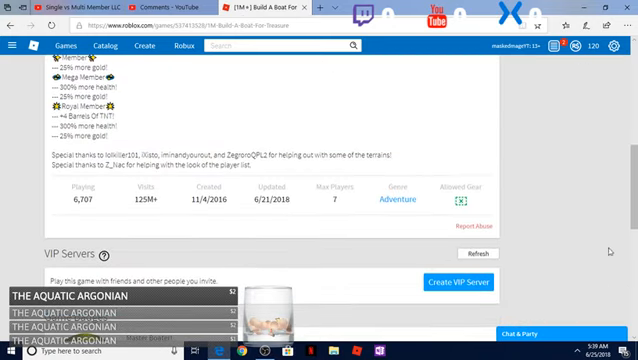
scroll("down", 3)
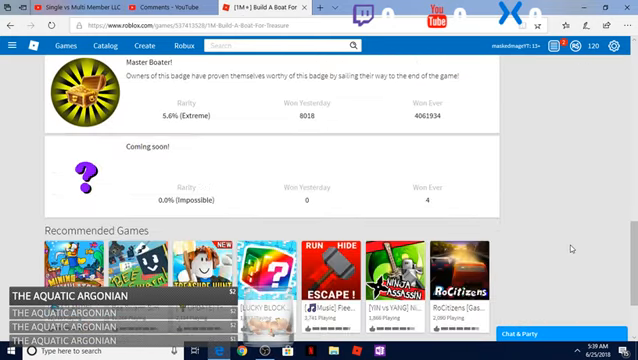
scroll("up", 3)
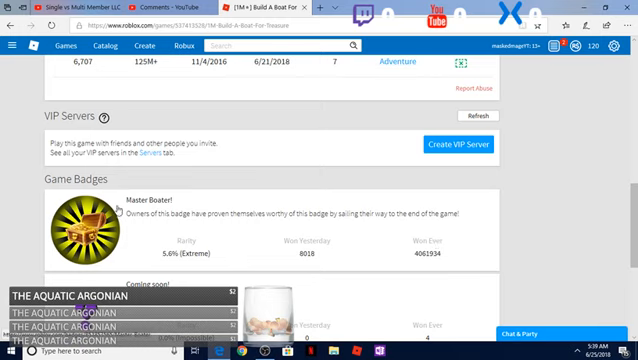
mouse_move(260, 232)
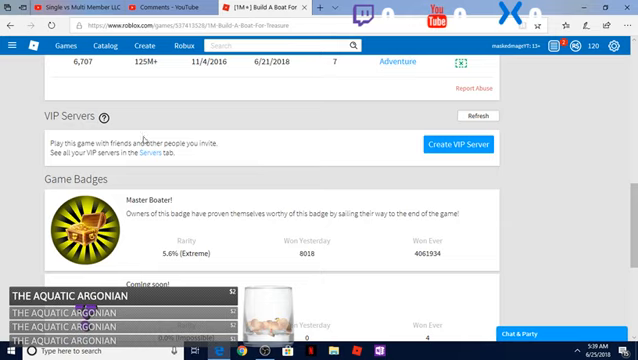
mouse_move(168, 228)
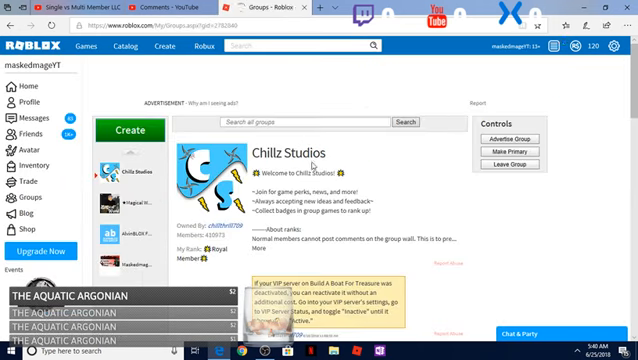
Step: Scroll down the group page to the Members tab listing its members
scroll("down", 3)
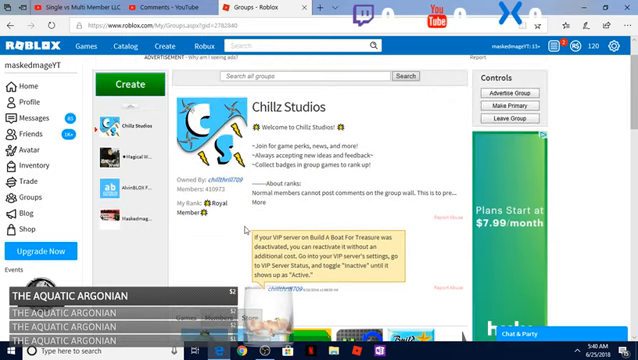
scroll("down", 3)
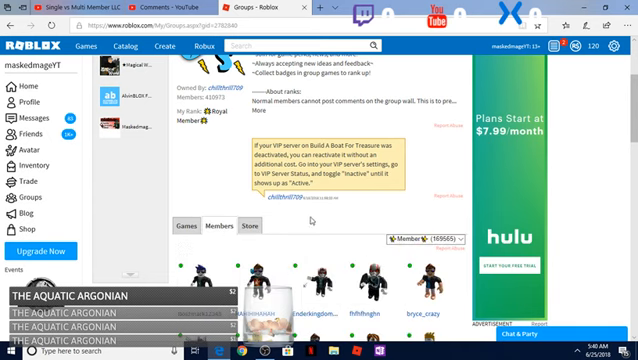
scroll("down", 3)
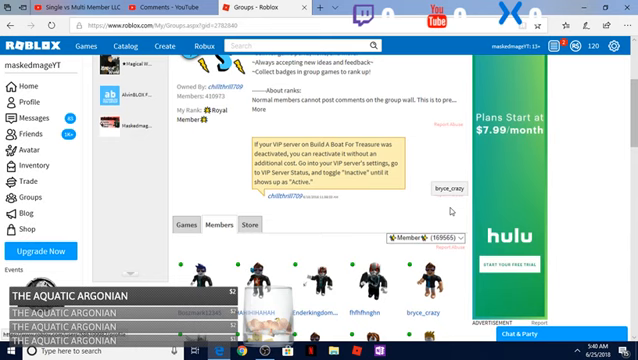
scroll("down", 3)
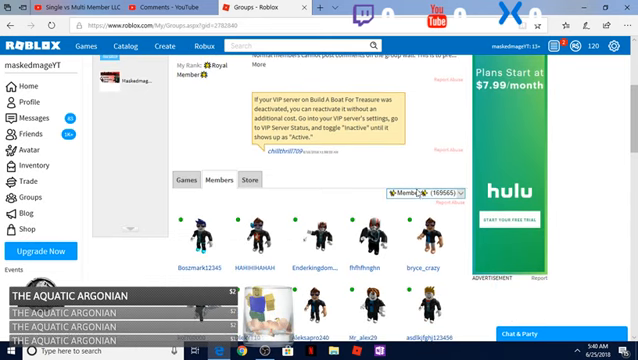
left_click(420, 192)
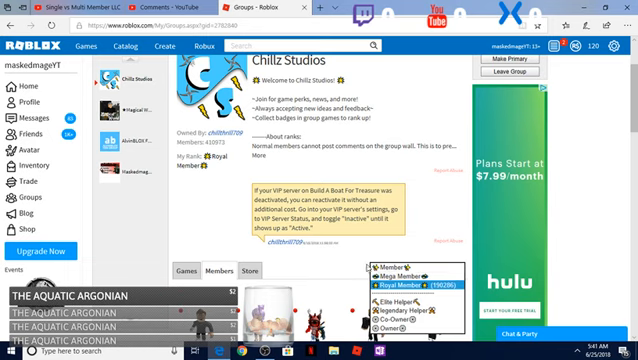
left_click(390, 268)
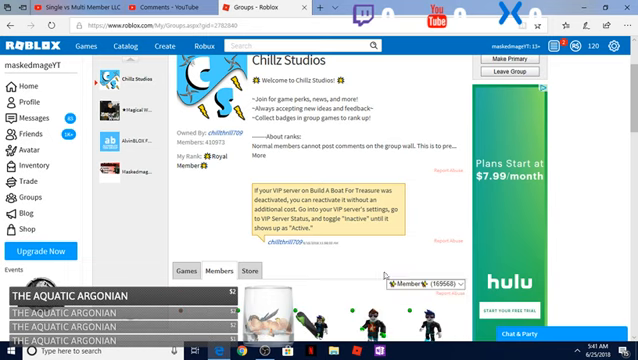
scroll("down", 3)
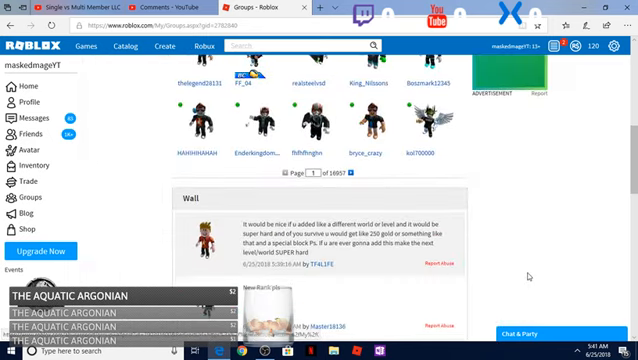